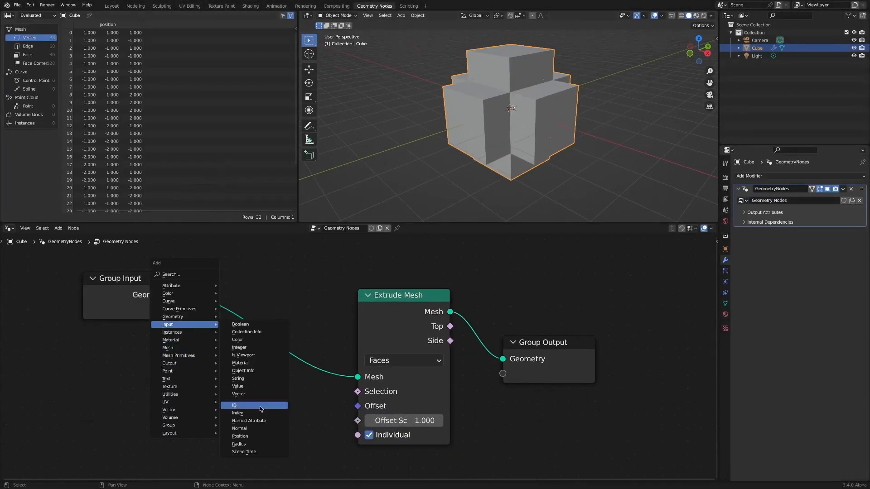
Step: Feed Index through an Add math node (-1.2) into Extrude Selection, with offset scale 0.2
left_click(238, 413)
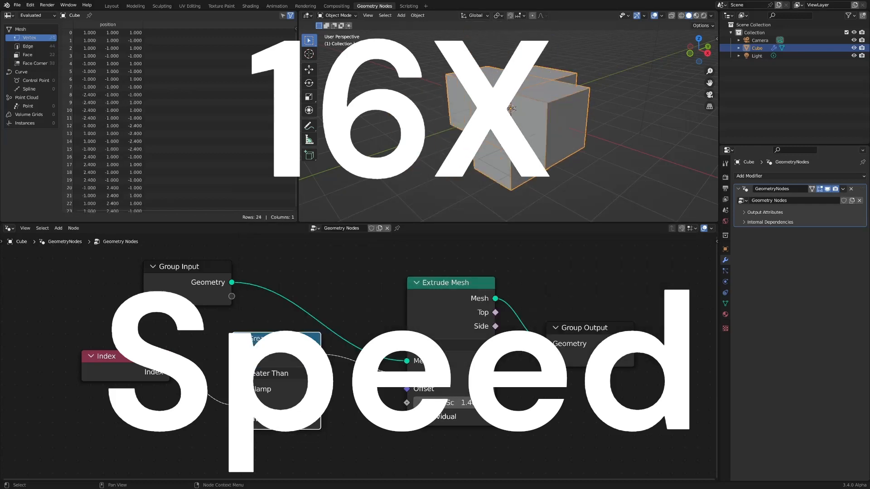
left_click(278, 373)
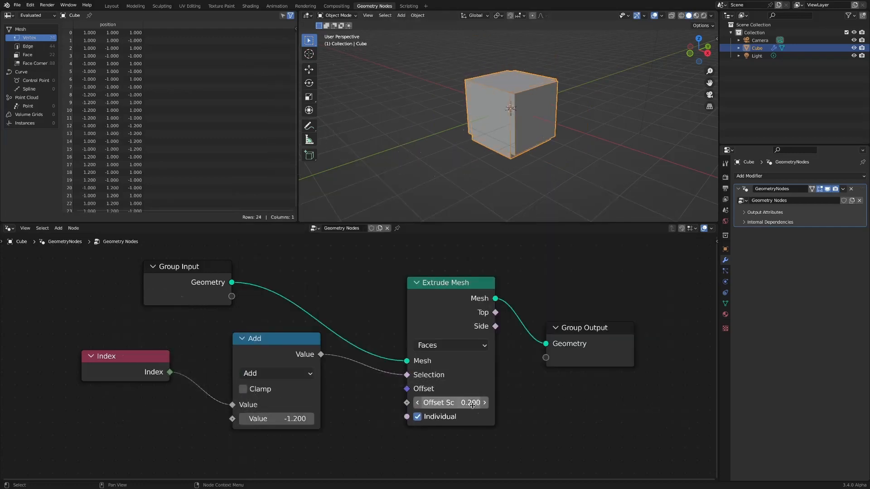
left_click(111, 5)
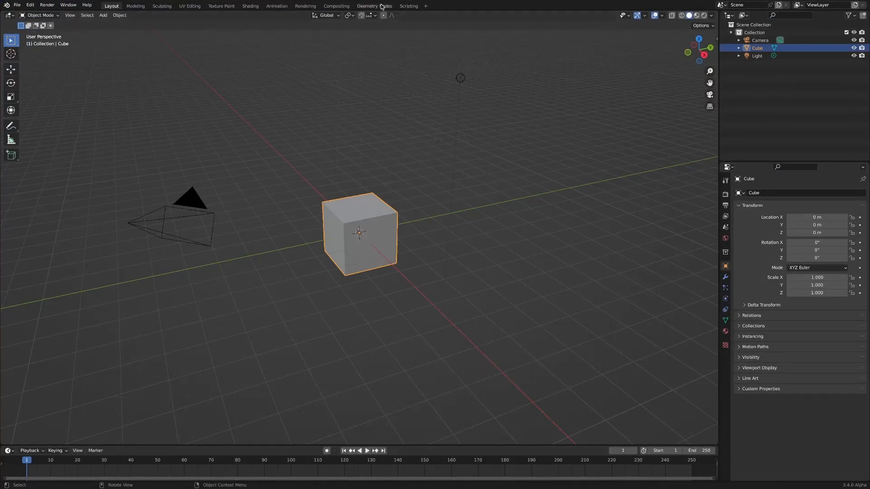
Step: In the Geometry Nodes workspace, give the cube a new Group Input-to-Output node tree
left_click(374, 5)
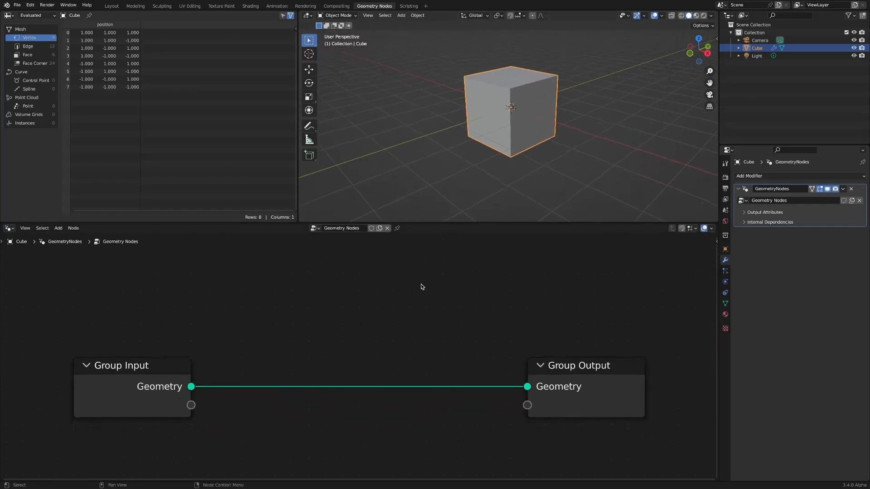
mouse_move(362, 309)
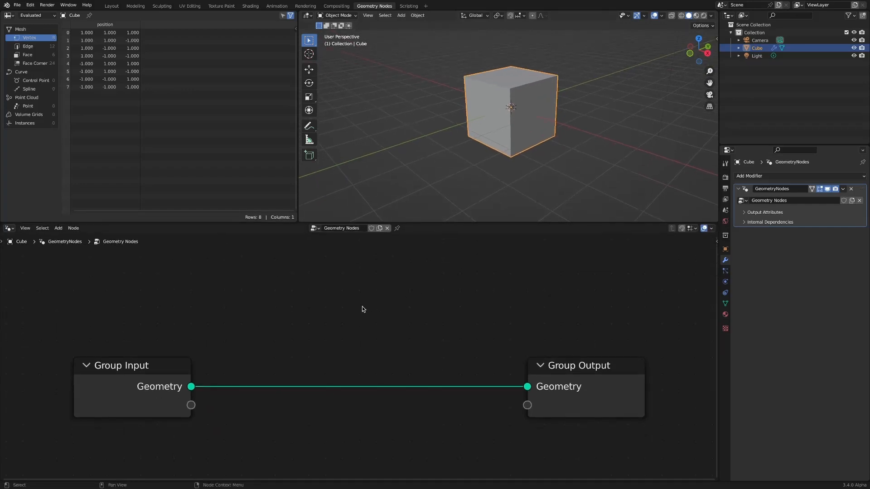
Step: Insert an Extrude Mesh node on the link between Group Input and Group Output
left_click(58, 227)
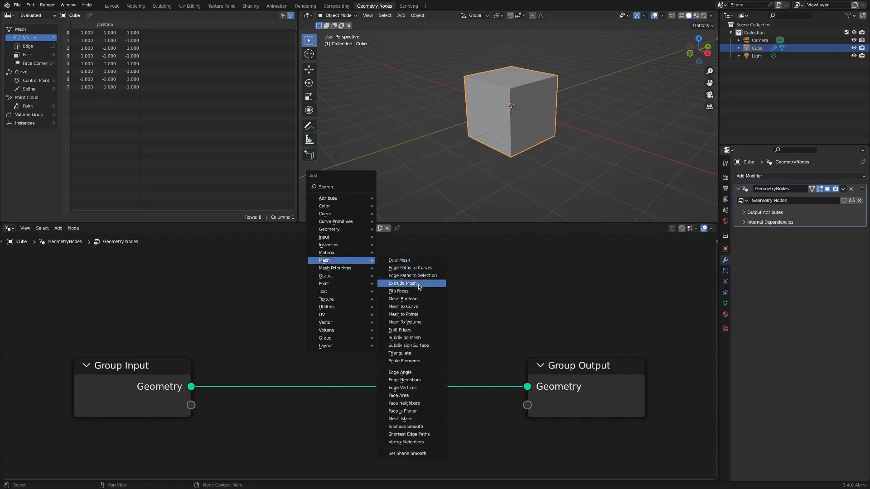
left_click(401, 282)
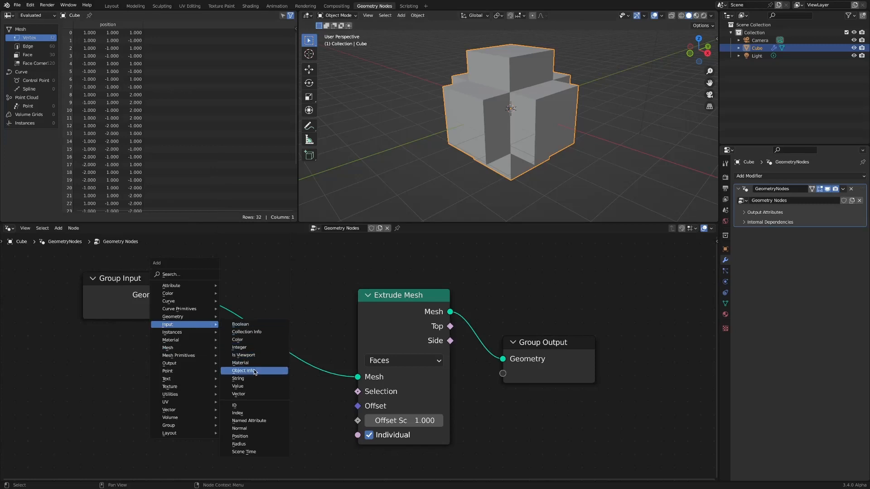
Step: Drive Extrude Selection with Index compared Equal (integer) to B 0
left_click(238, 412)
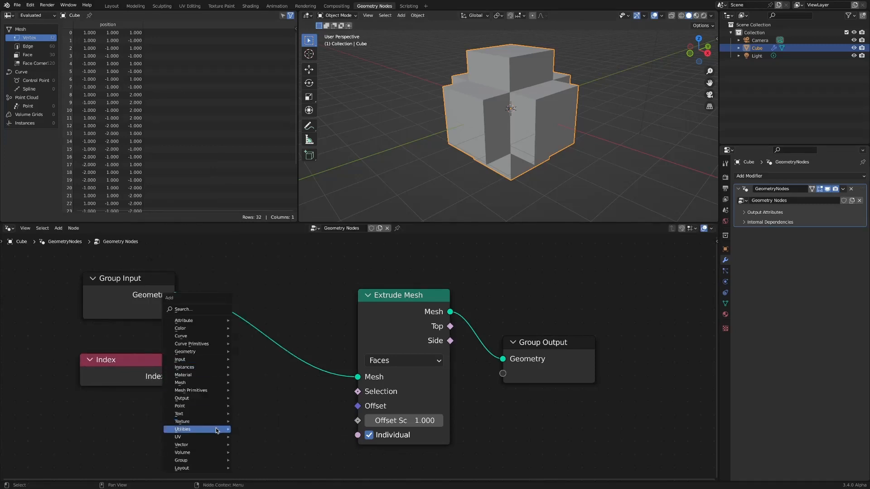
left_click(183, 429)
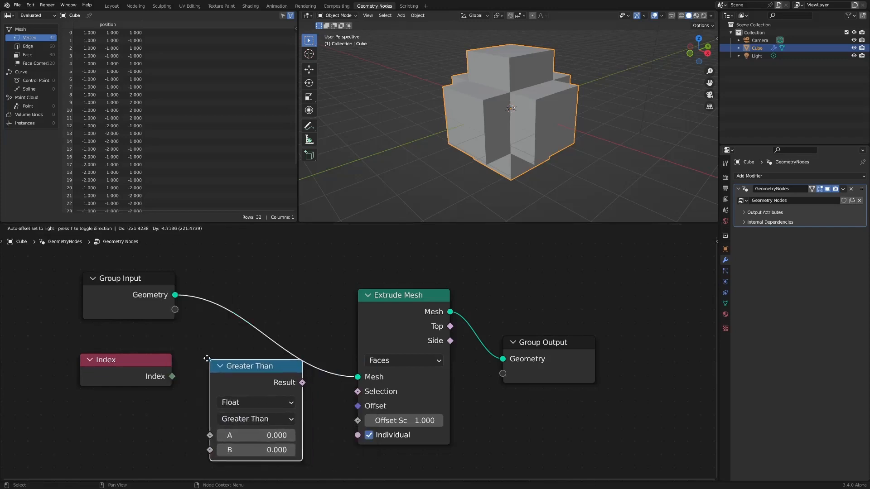
left_click(255, 402)
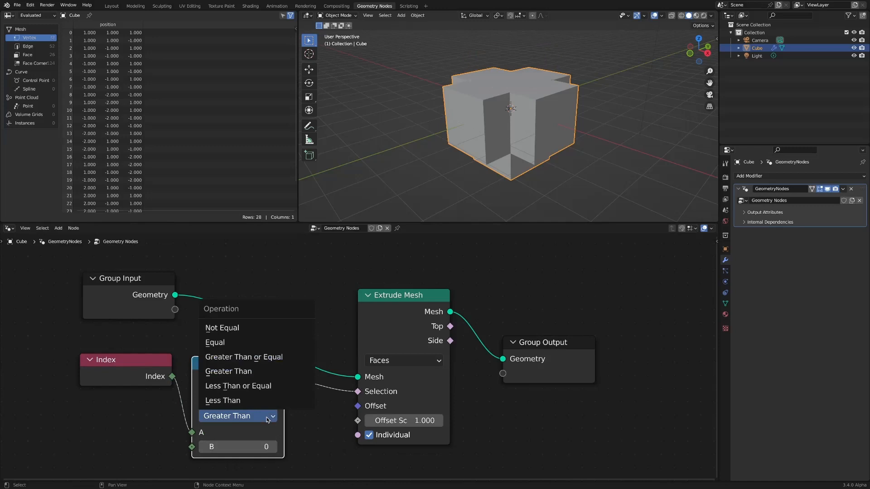
left_click(215, 342)
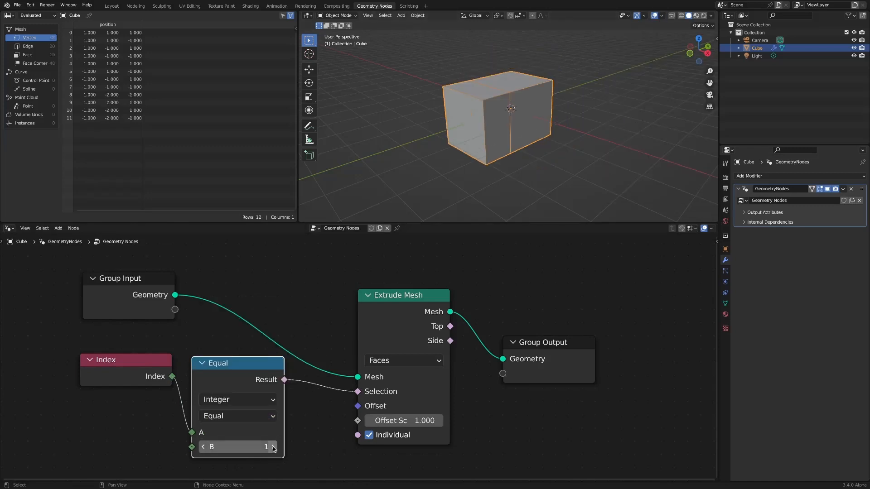
left_click(203, 447)
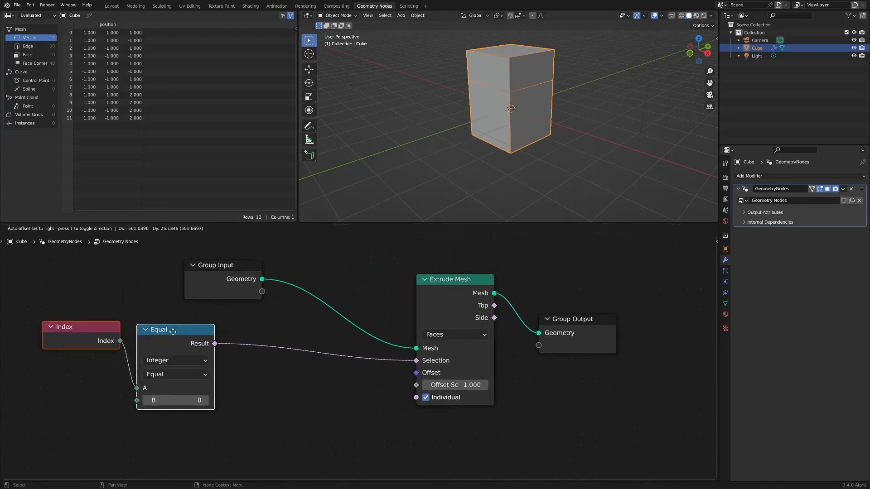
Step: Duplicate the Equal node, add an Or Boolean Math node, then dissolve the comparison nodes
left_click(175, 330)
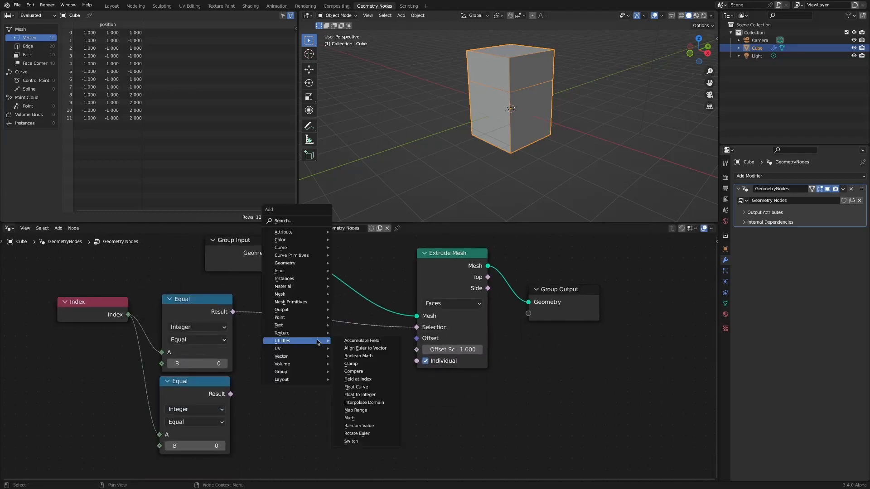
left_click(359, 356)
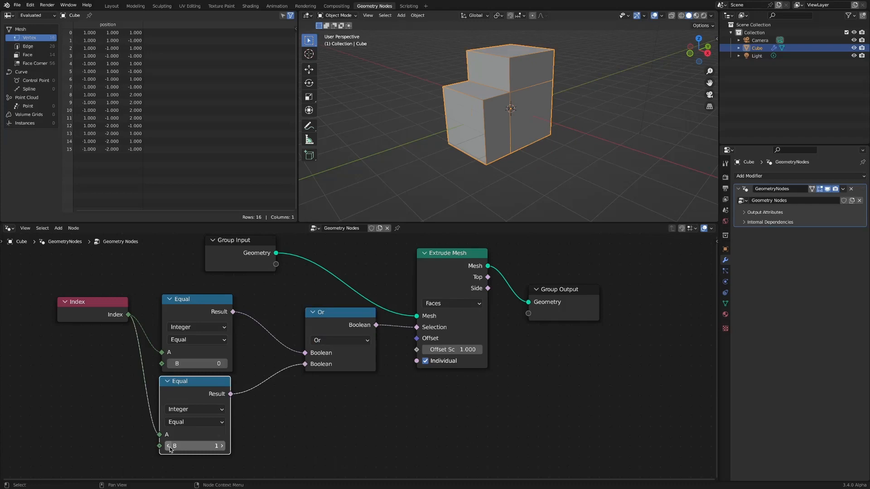
mouse_move(263, 403)
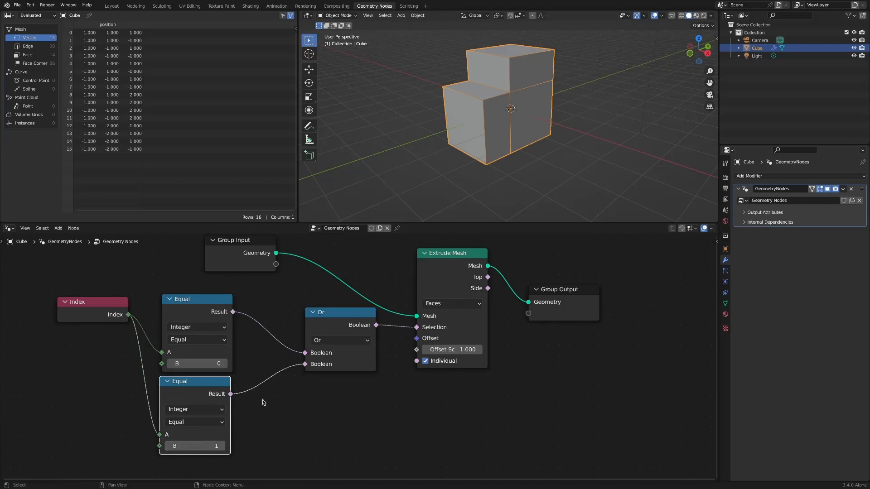
key("alt+d")
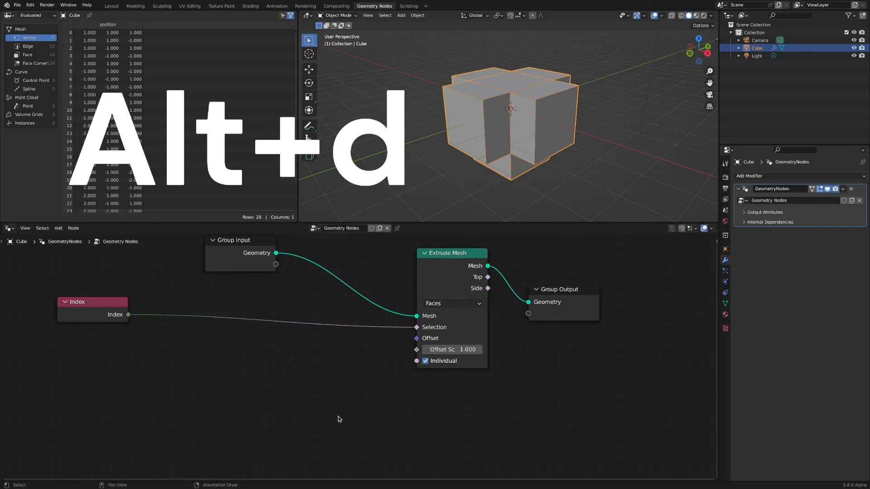
Step: Wire Index directly into Extrude Mesh Selection and bring up the Utilities node list
key("alt+d")
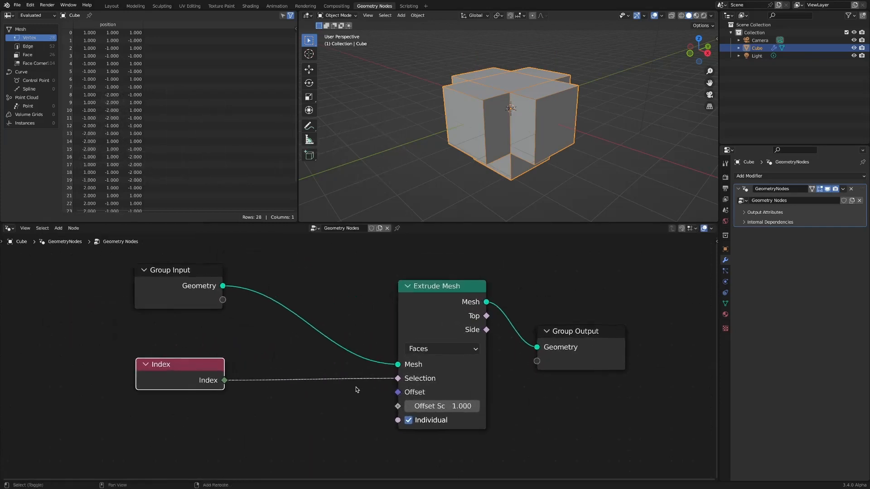
key("m")
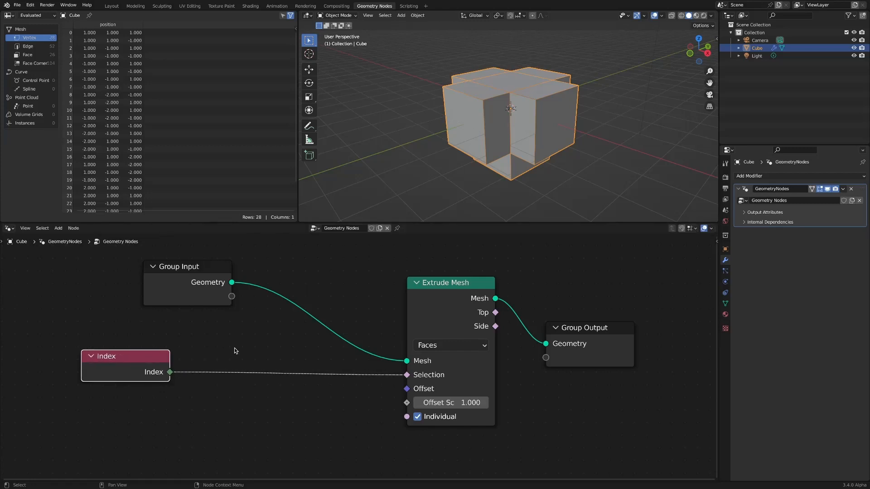
left_click(234, 351)
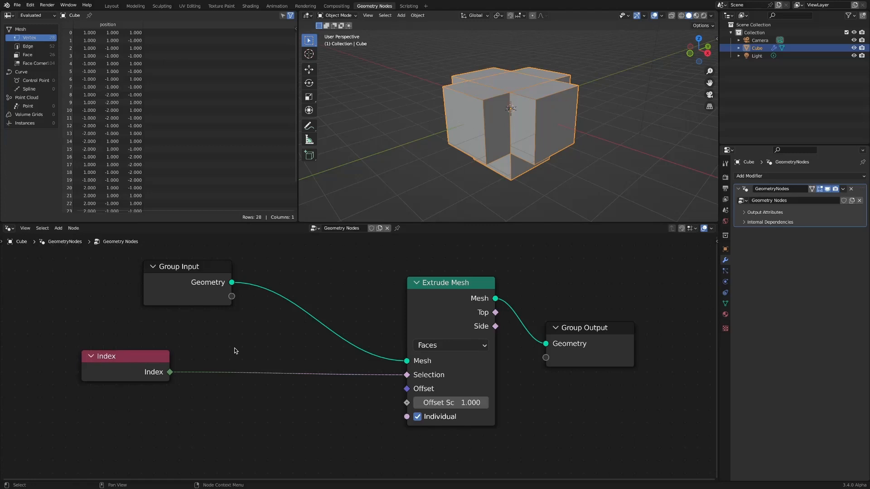
key("m")
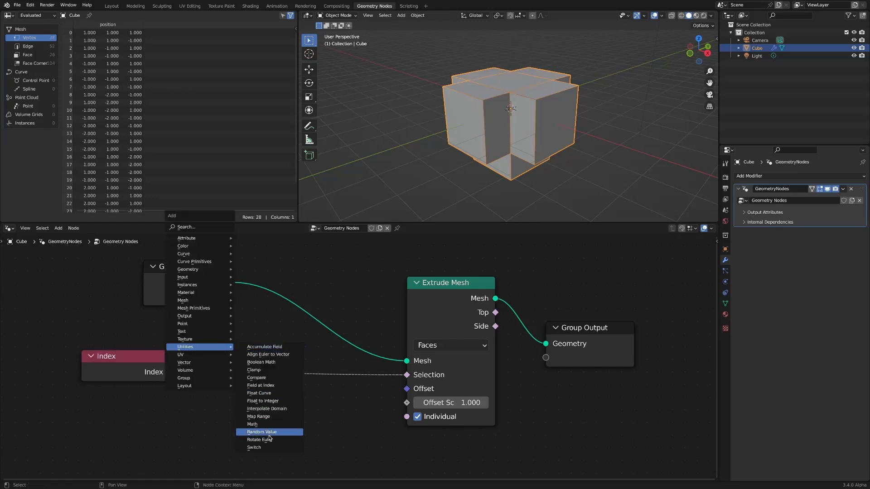
Step: Insert a Multiply Add math node (multiplier -0.5, addend 0.5) with offset scale 1.4
left_click(253, 425)
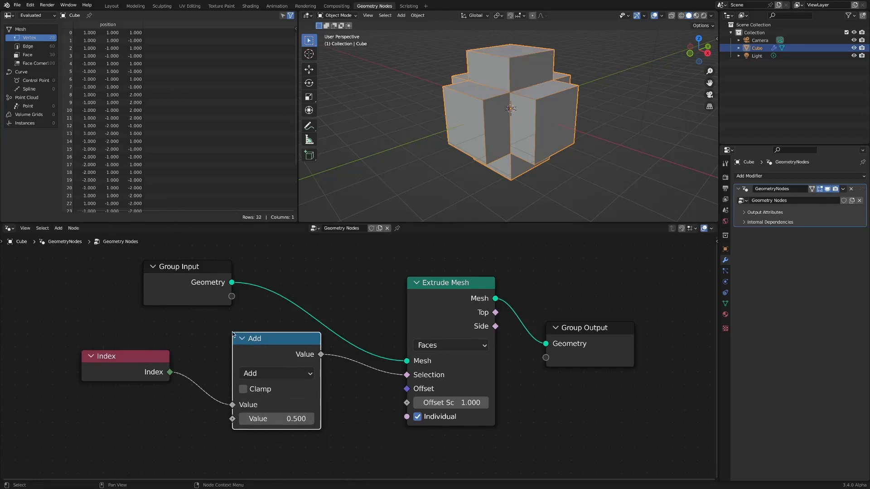
mouse_move(288, 356)
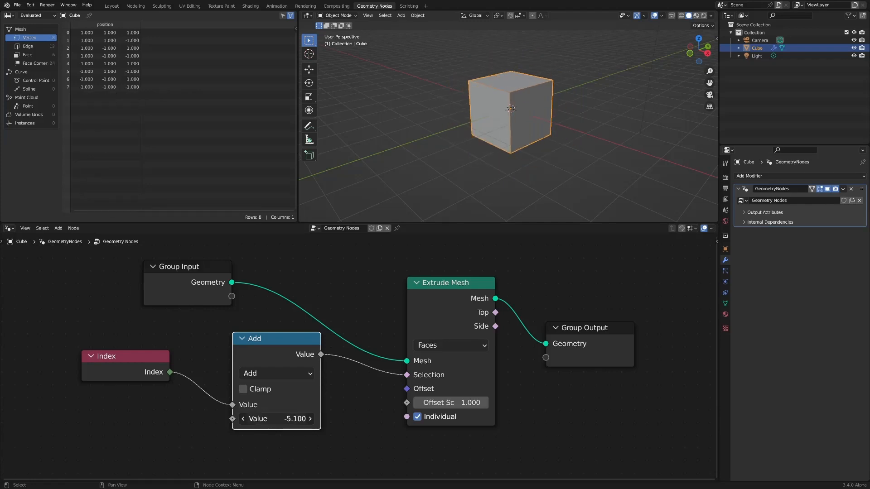
left_click(276, 373)
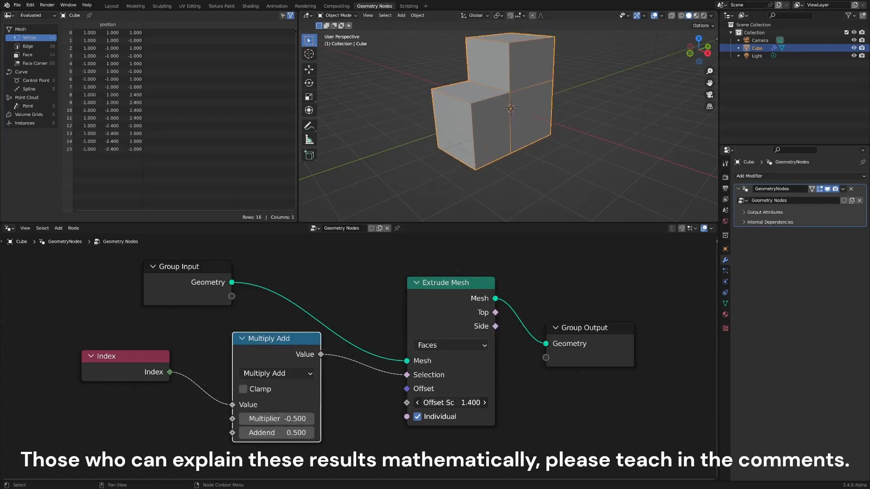
Step: Cycle the math operation through Less Than, Greater Than, Compare, Modulo, Wrap, Cosine, Arccosine, then Add
left_click(276, 373)
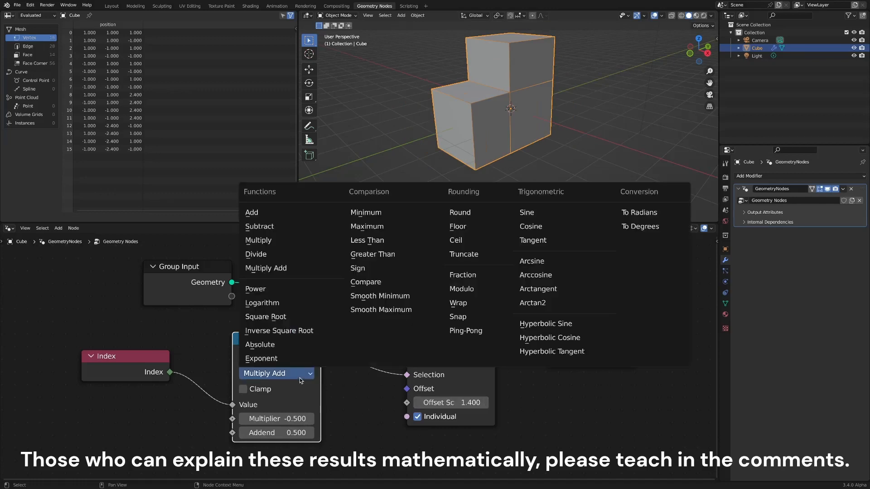
left_click(367, 239)
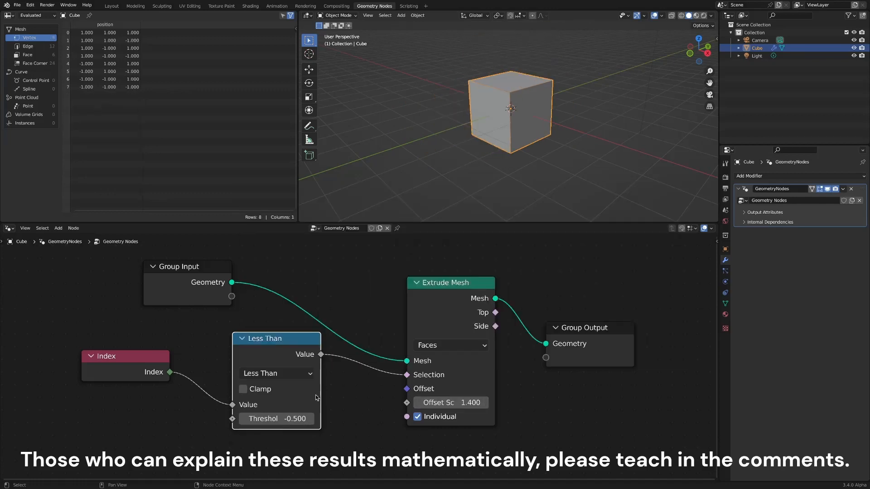
left_click(276, 373)
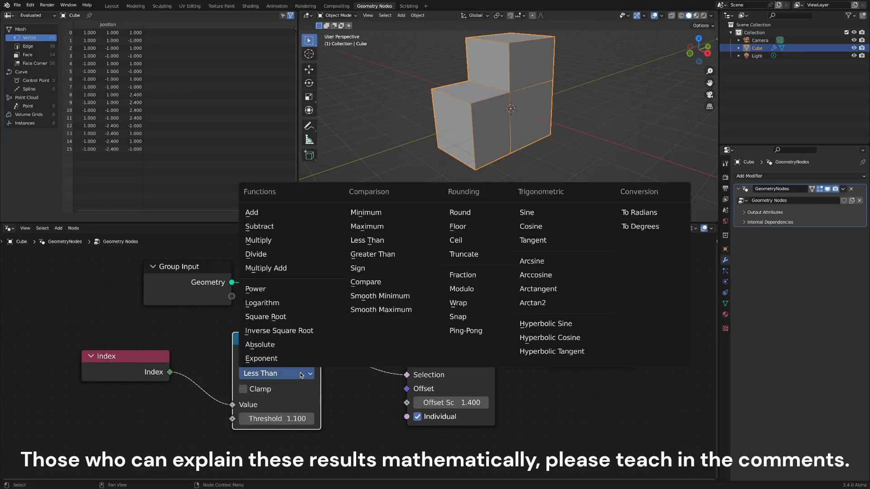
left_click(372, 254)
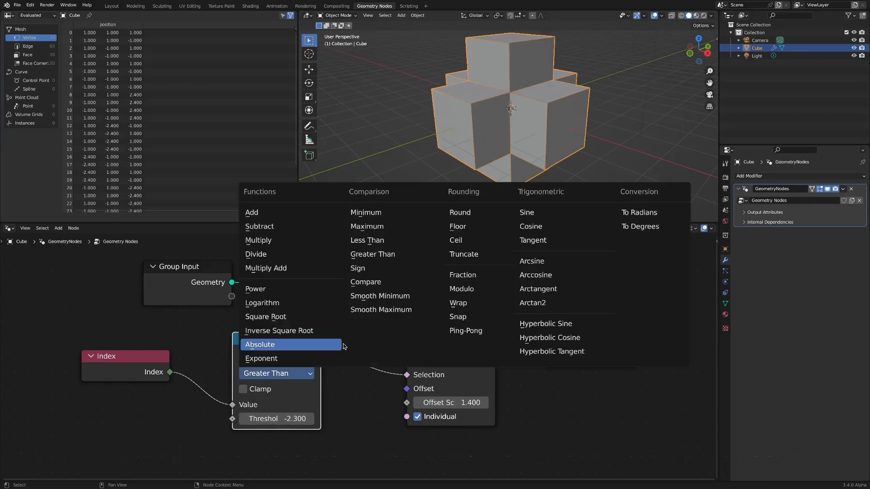
left_click(365, 282)
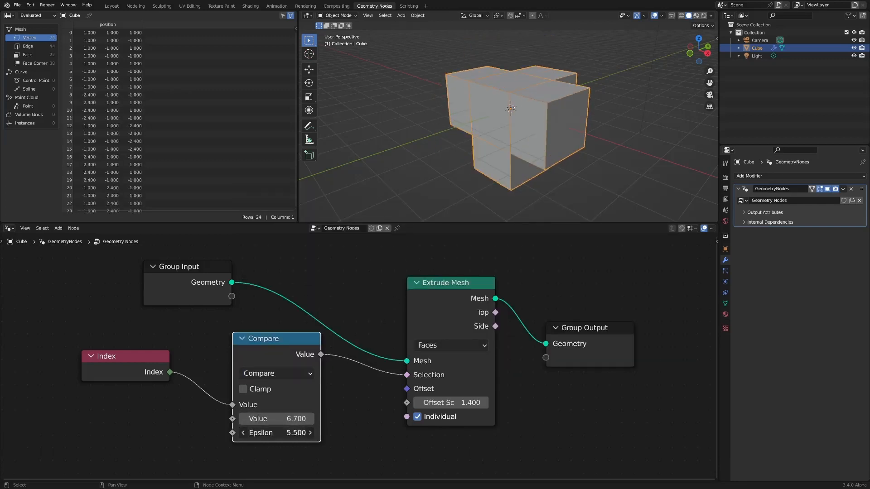
left_click(276, 373)
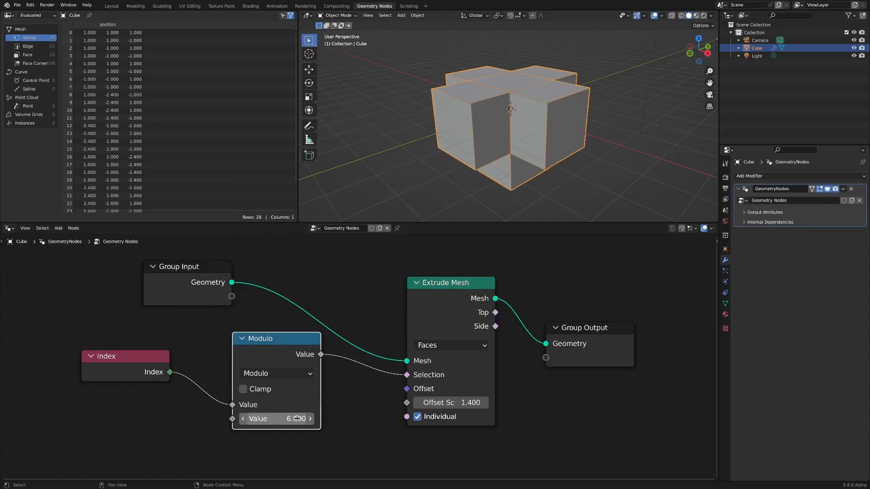
left_click(276, 373)
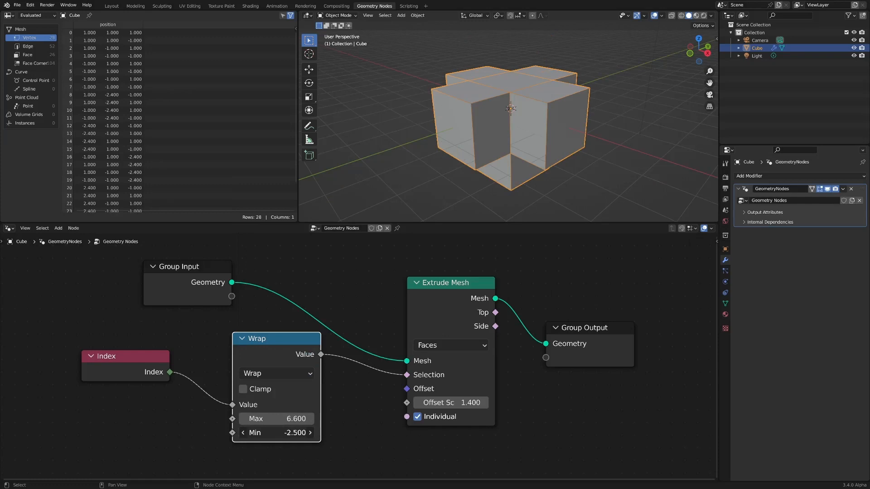
left_click(276, 373)
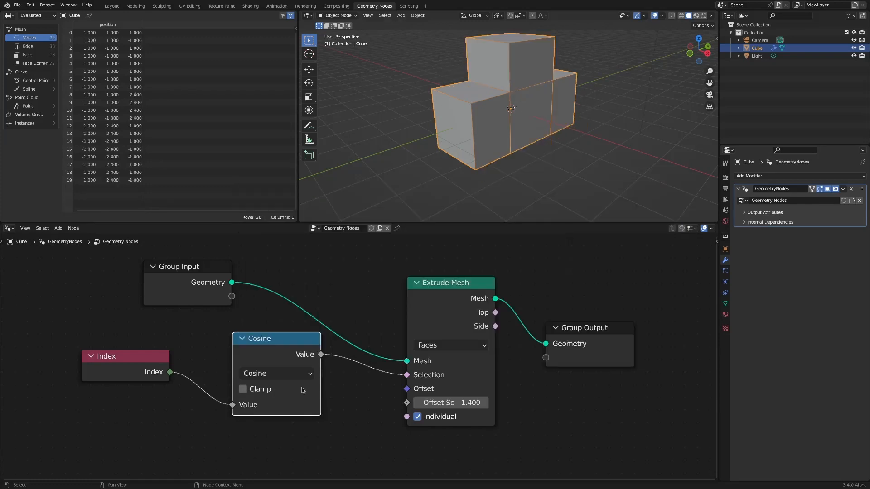
left_click(276, 373)
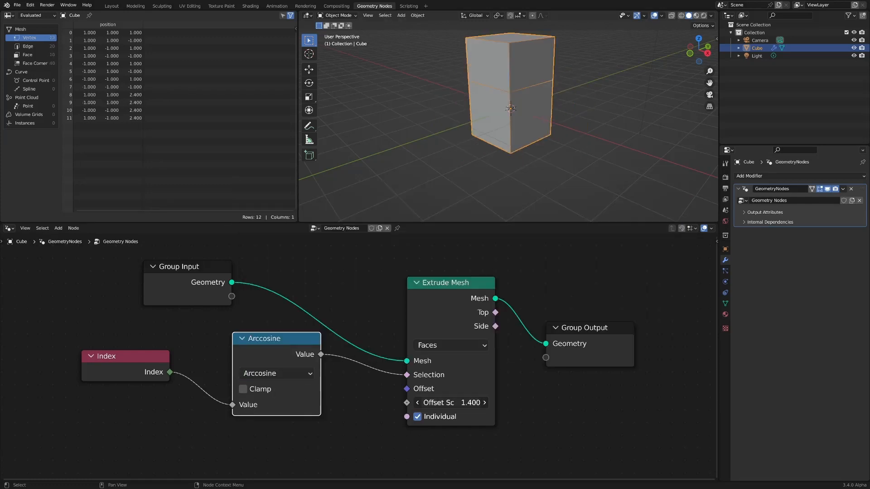
left_click(276, 373)
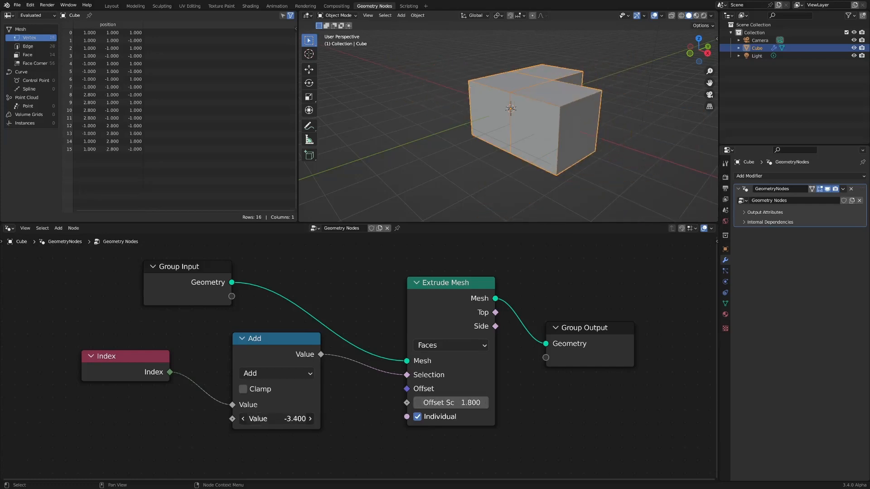
Step: Change the Add node's second value to -1.6, keeping offset scale 1.8
left_click(277, 419)
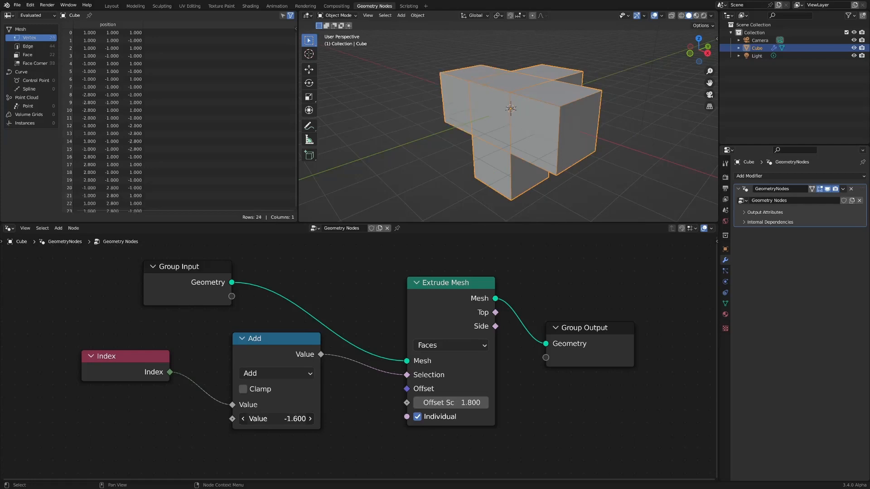